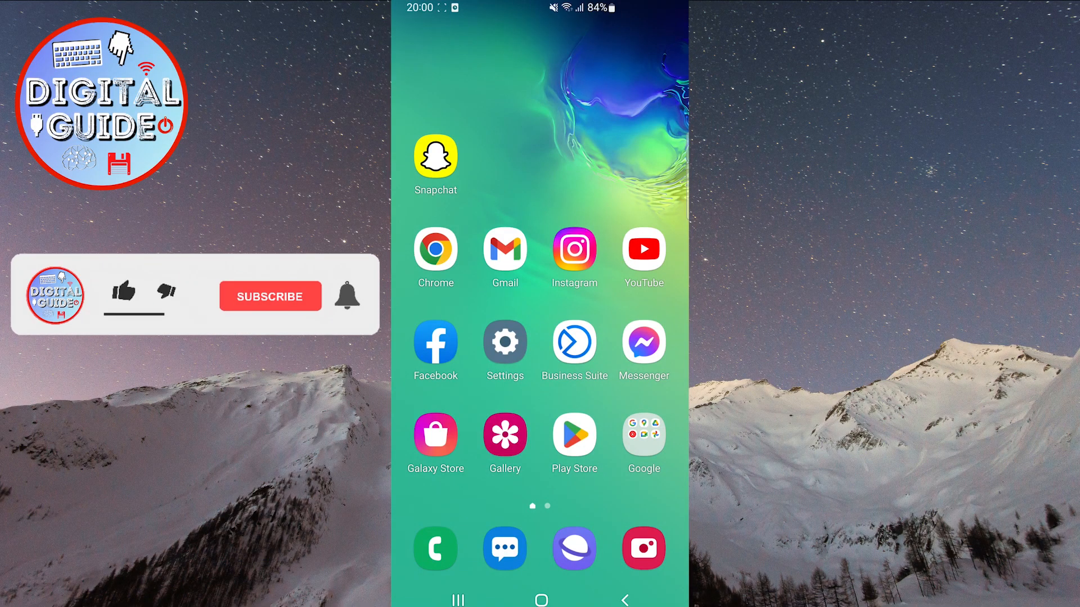
Step: Launch Snapchat from the home screen and open your own Bitmoji profile page
left_click(123, 294)
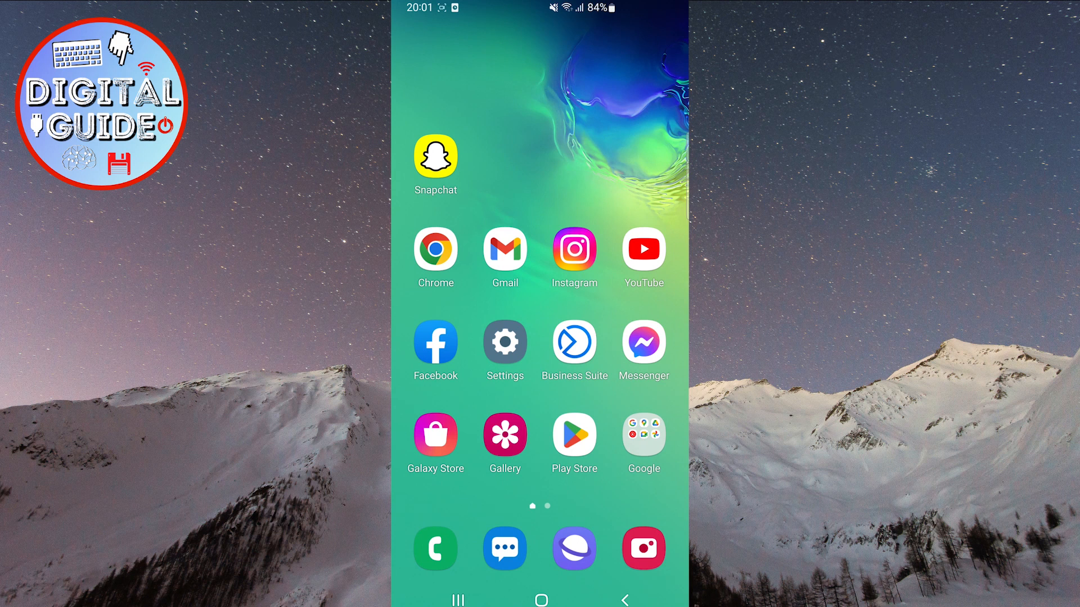
left_click(435, 154)
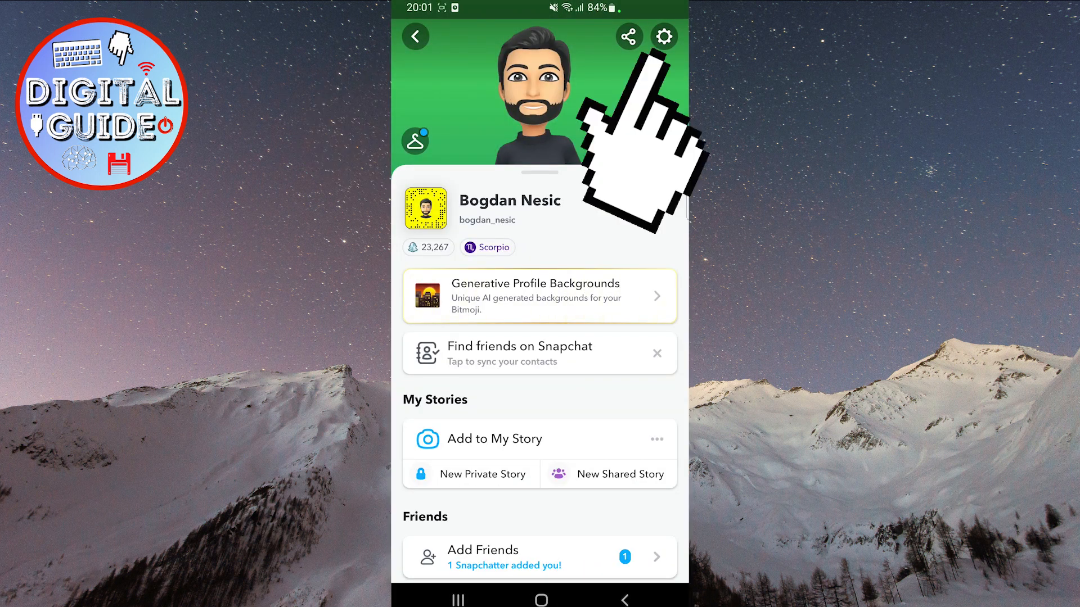
Step: Open Settings from the profile's gear icon and scroll down to the privacy controls
left_click(663, 37)
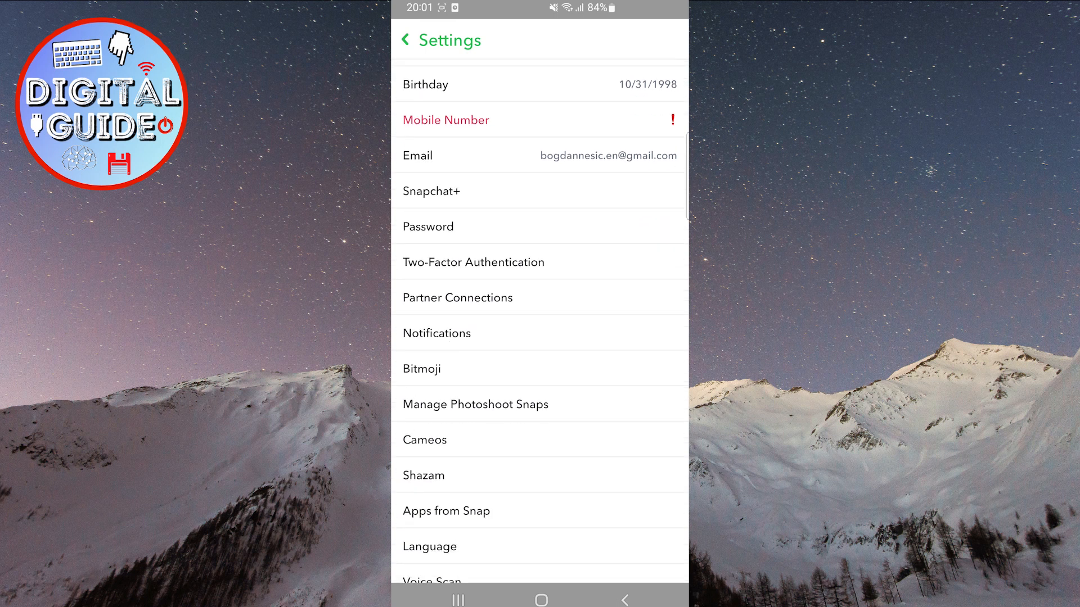
scroll("down", 3)
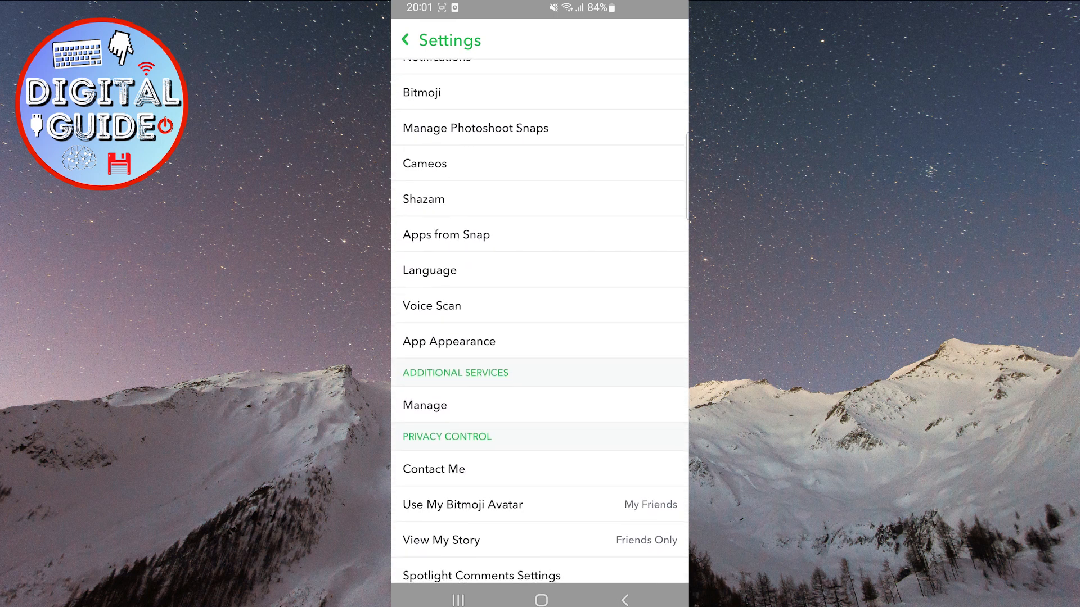
Step: Set App Appearance to Always Dark, restart Snapchat, and view the dark Chat list
left_click(448, 340)
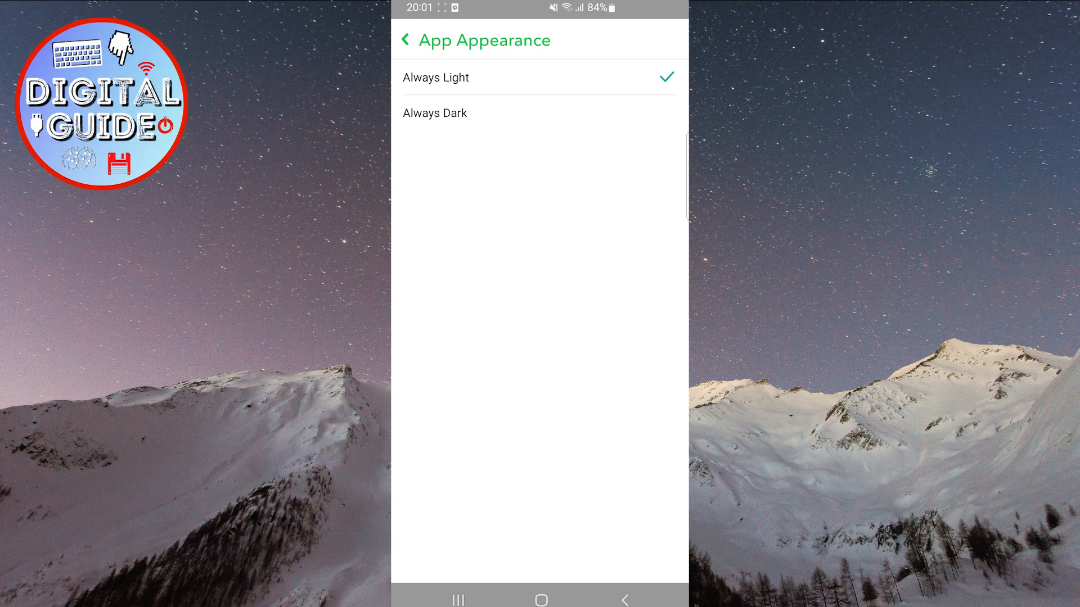
mouse_move(303, 124)
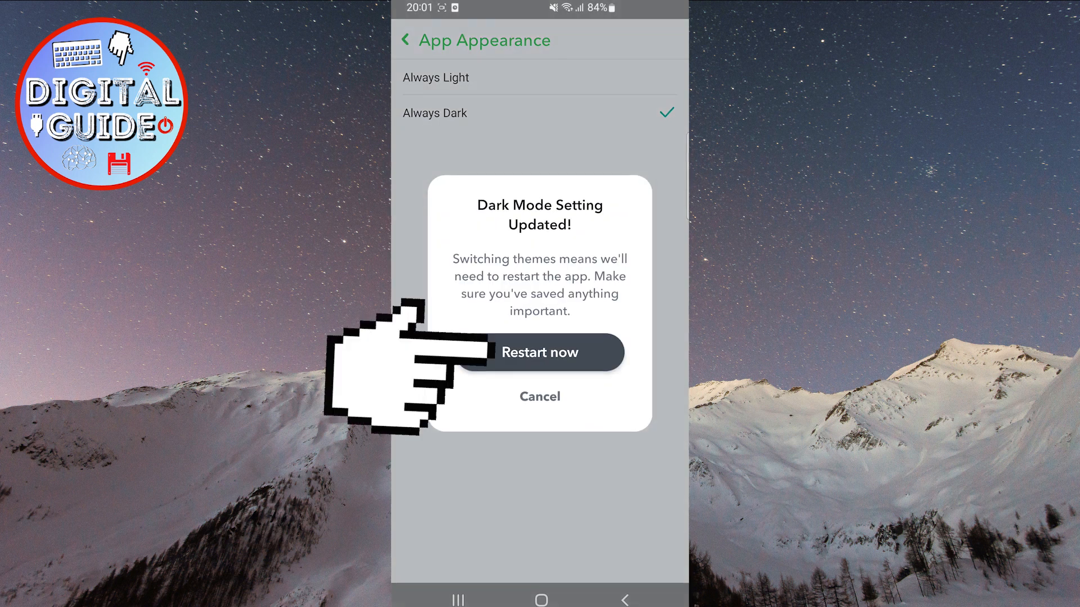
left_click(539, 352)
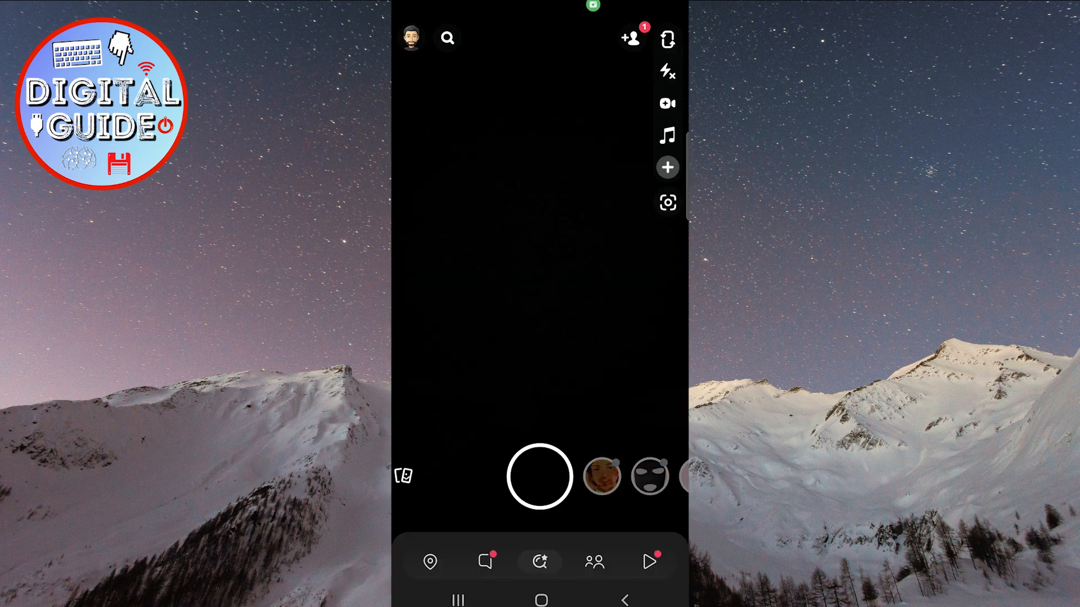
left_click(485, 560)
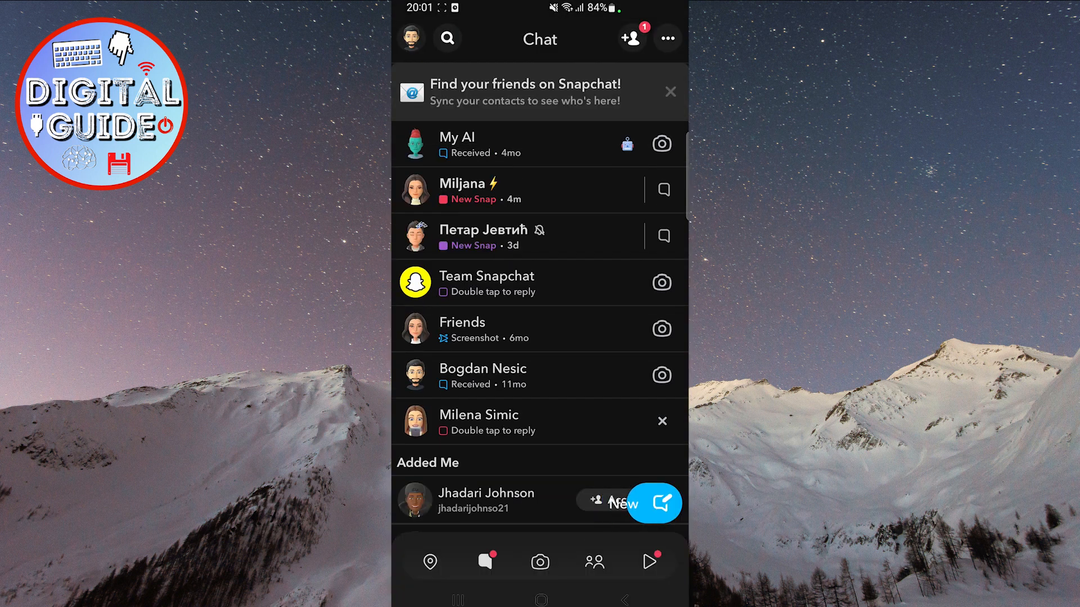